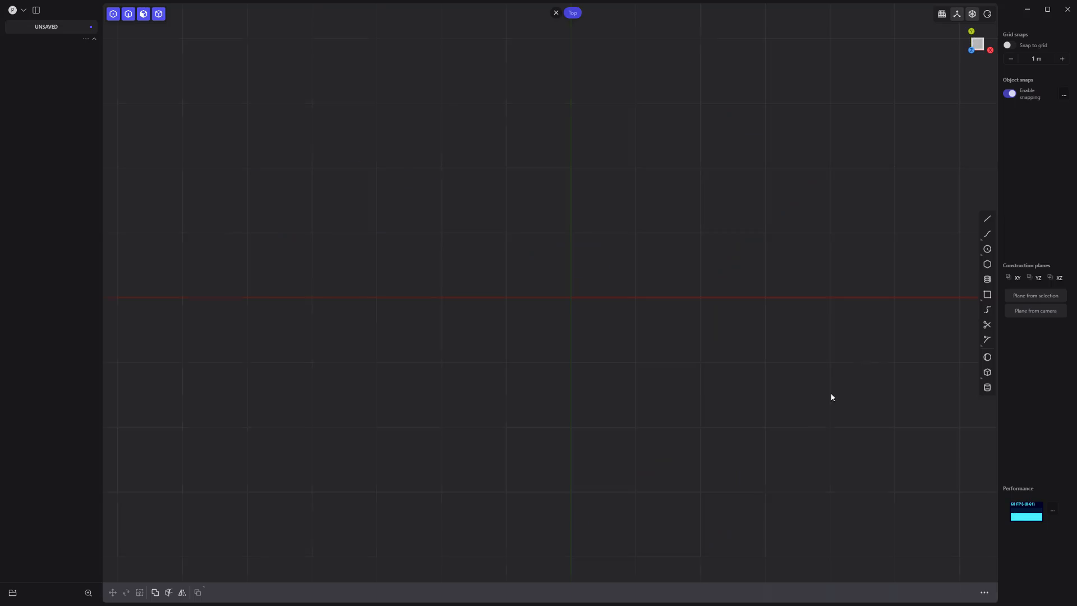
Sketch a hexagon with a rectangle arrayed three times around it, then select all curves.
left_click(987, 264)
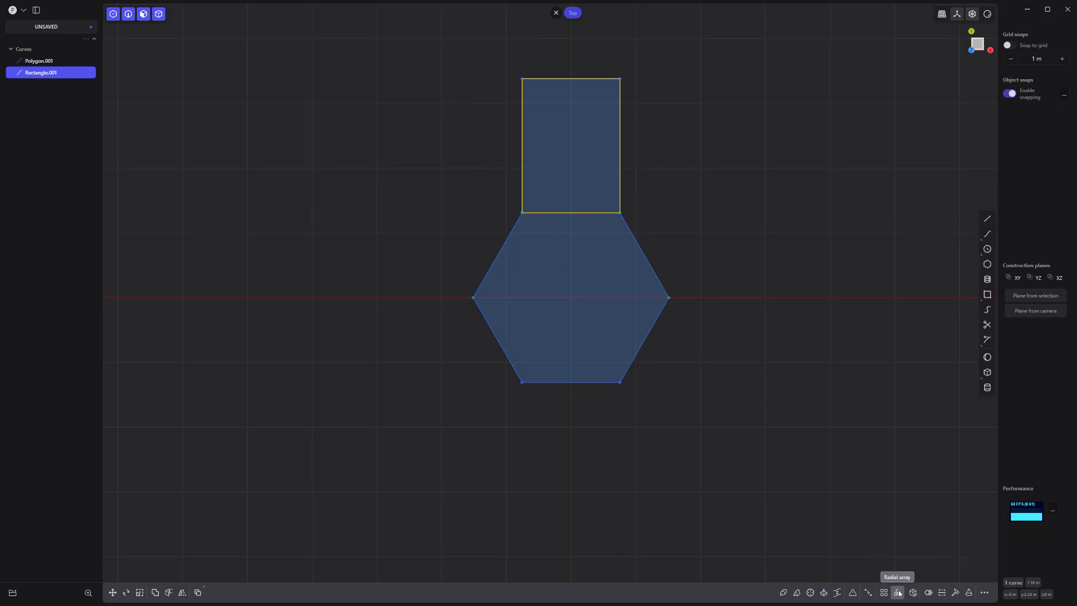
left_click(897, 593)
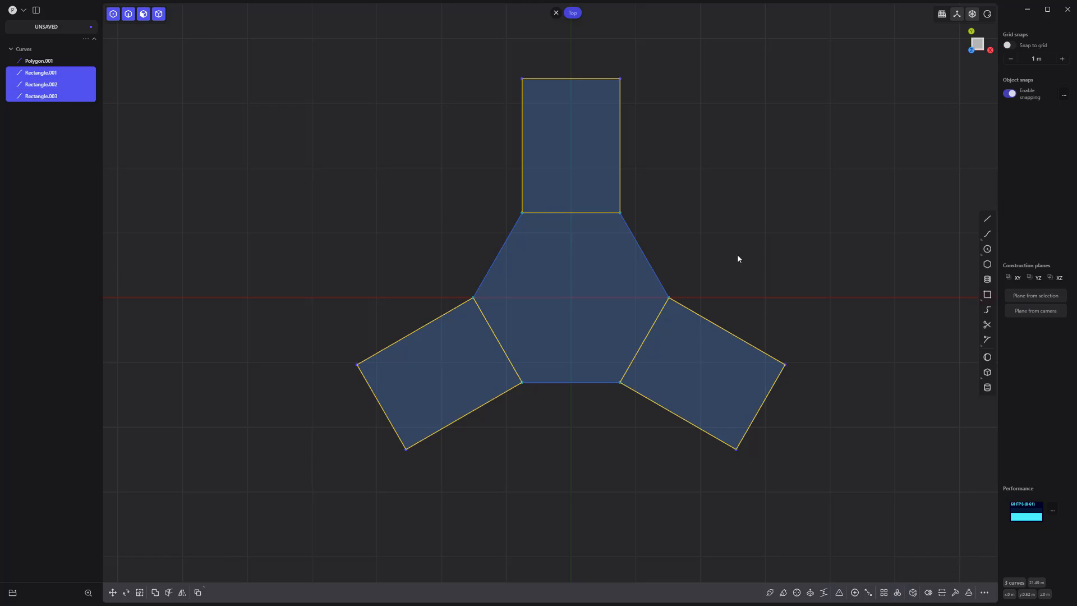
left_click(986, 324)
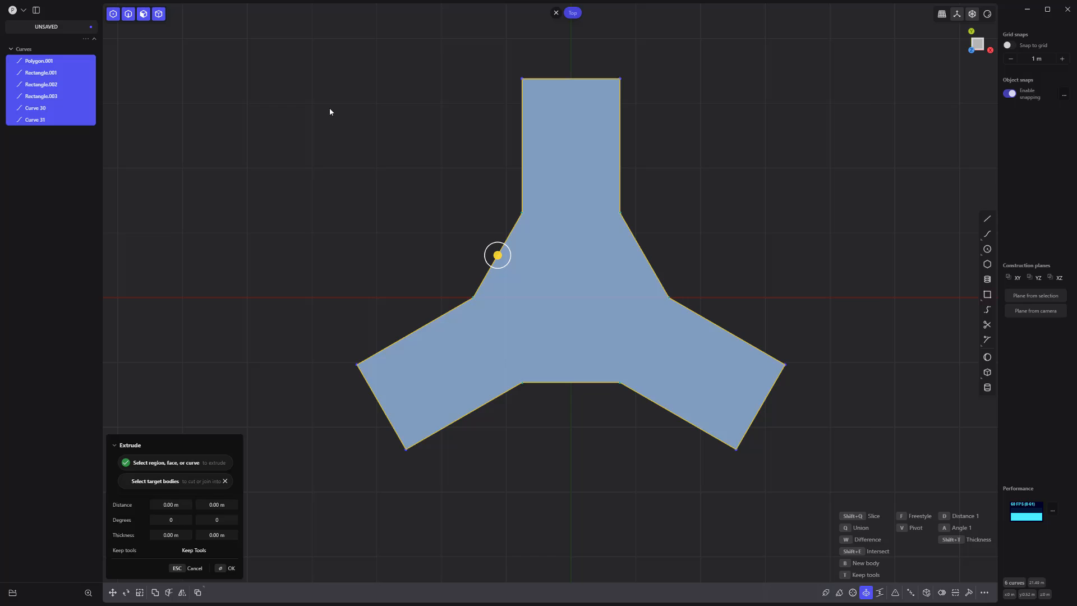
Extrude the tri-arm outline into a solid slab with rounded arm ends.
key("b")
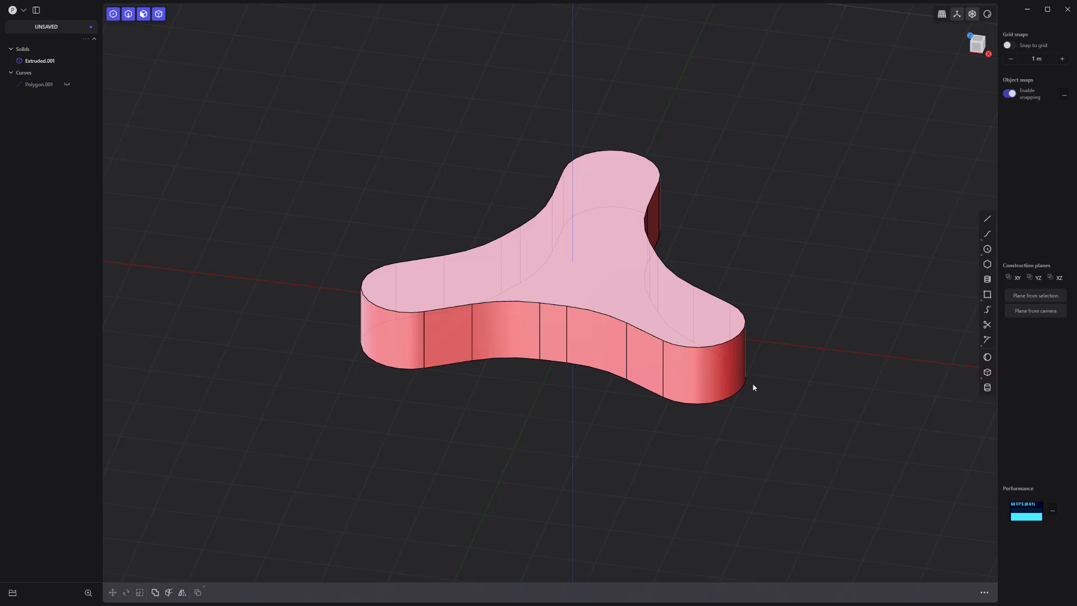
Draw a profile and revolve it 360 degrees into a domed sheet over the slab.
left_click(986, 219)
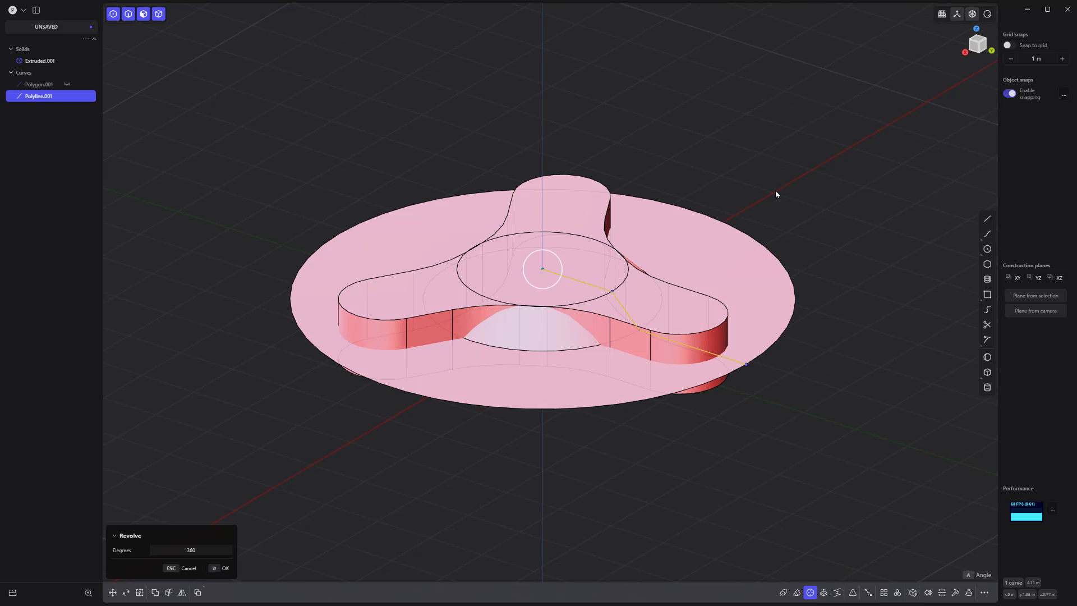
left_click(227, 567)
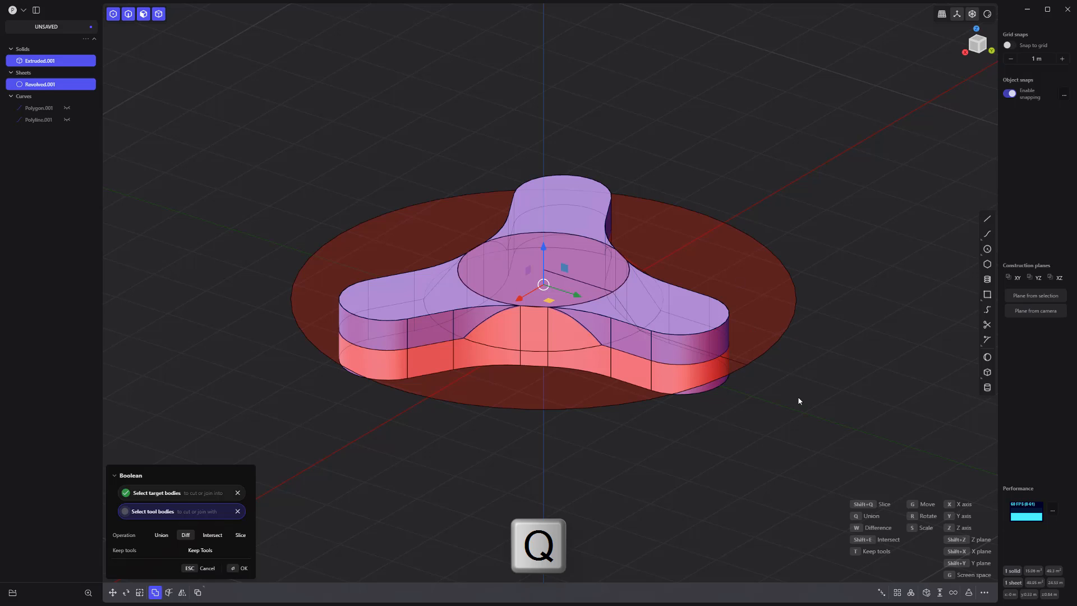
Subtract the revolved sheet from the slab with a Difference boolean.
left_click(245, 569)
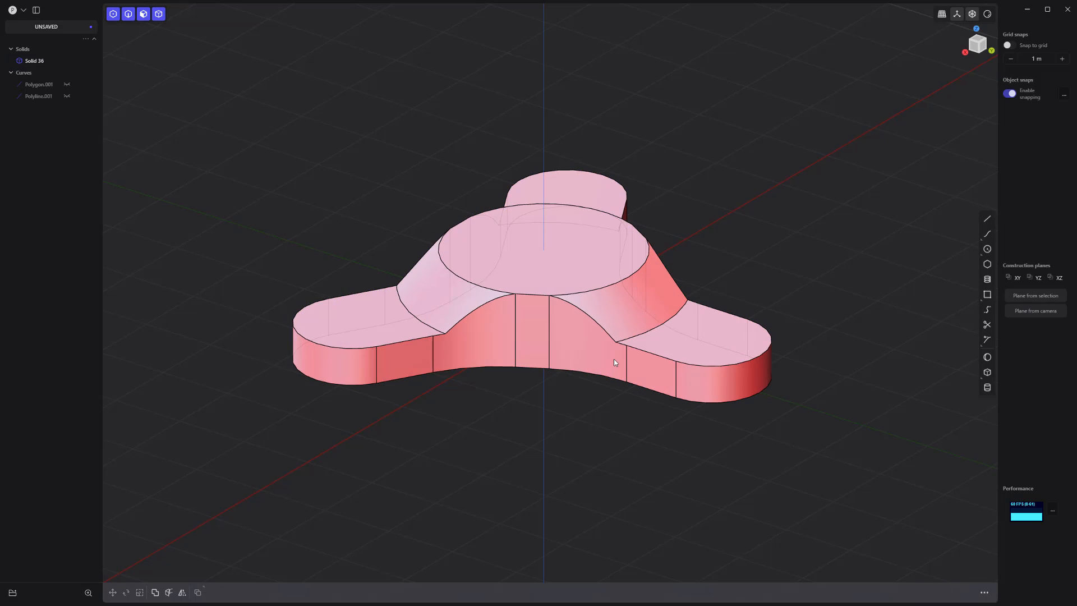
mouse_move(987, 372)
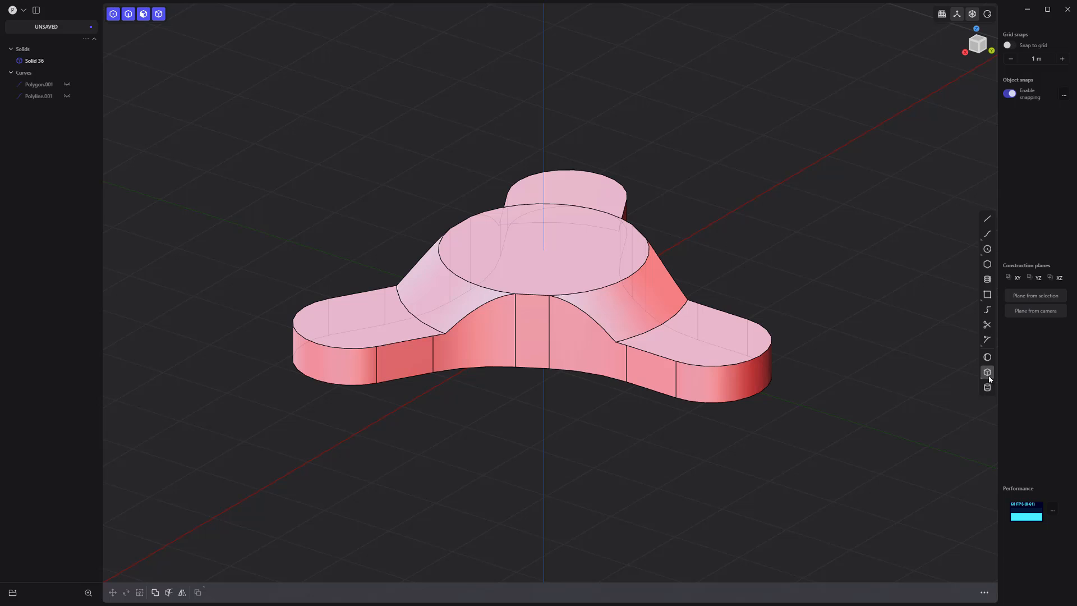
Cut a central hole and three arrayed arm holes, then fillet all edges.
left_click(987, 388)
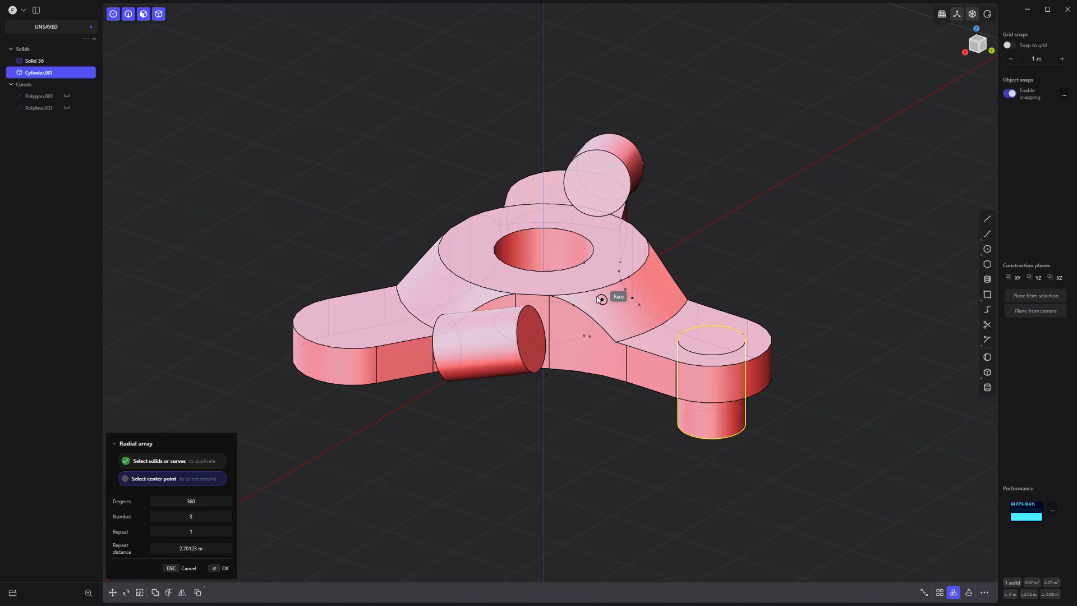
left_click(223, 568)
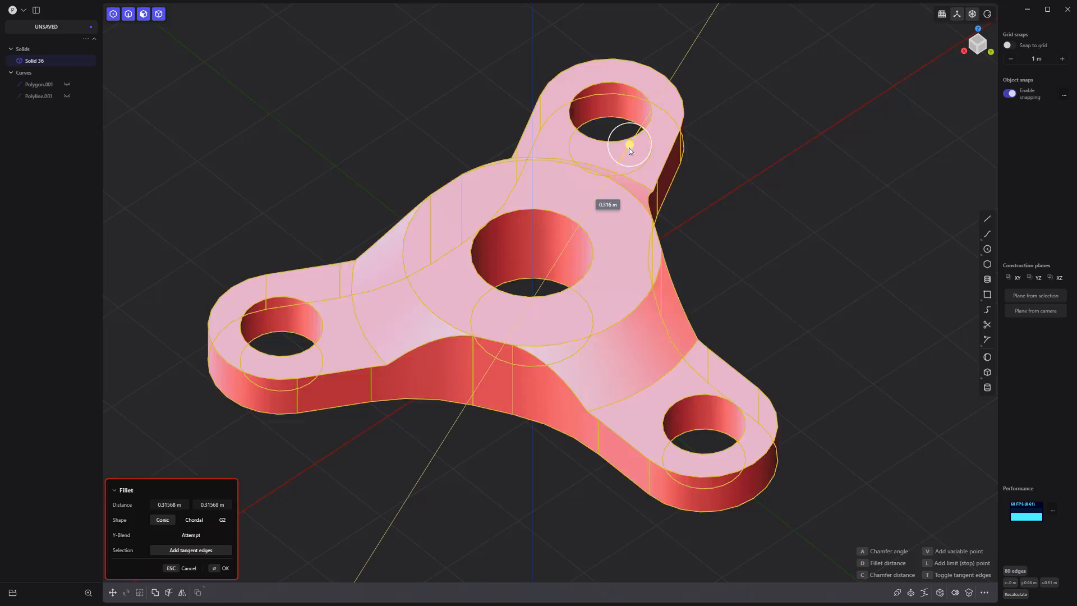
left_click(226, 568)
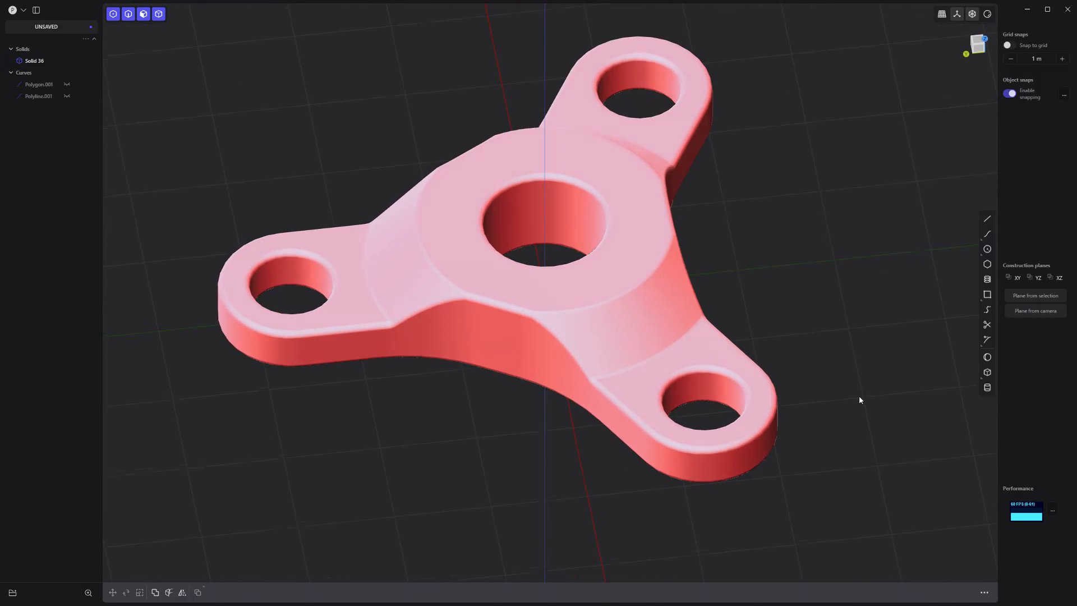